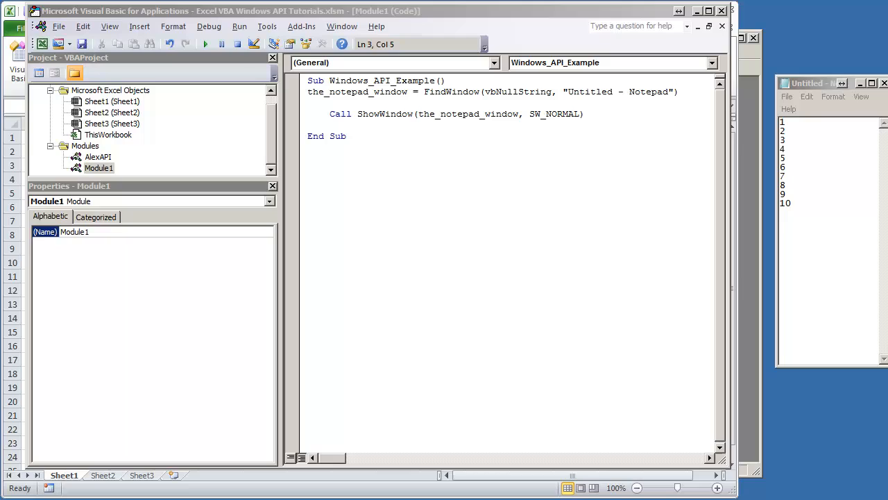
# Assign the_edit_window via FindWindowEx on the_notepad_window for the "Edit" child class
pyautogui.click(830, 169)
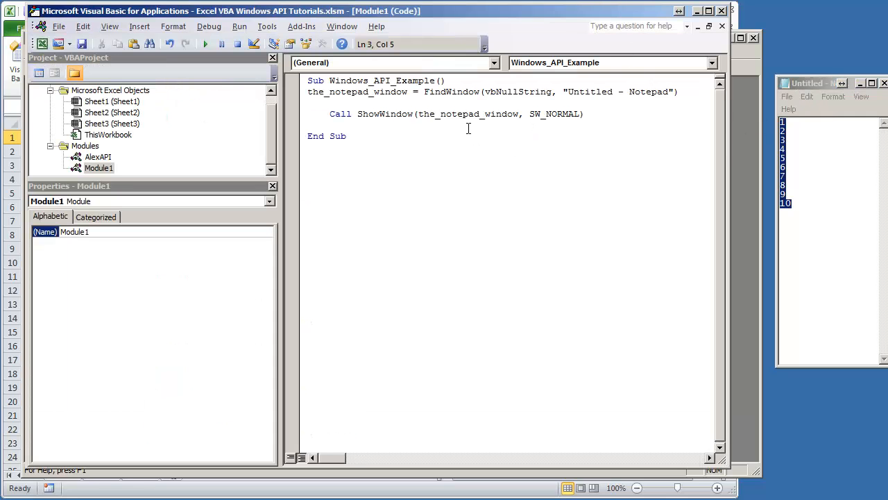
pyautogui.moveTo(401, 119)
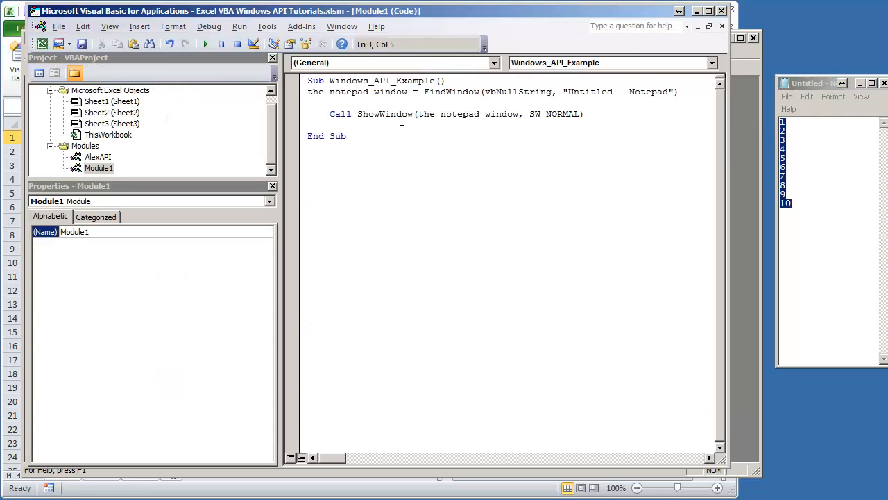
pyautogui.write('the_edit_wind')
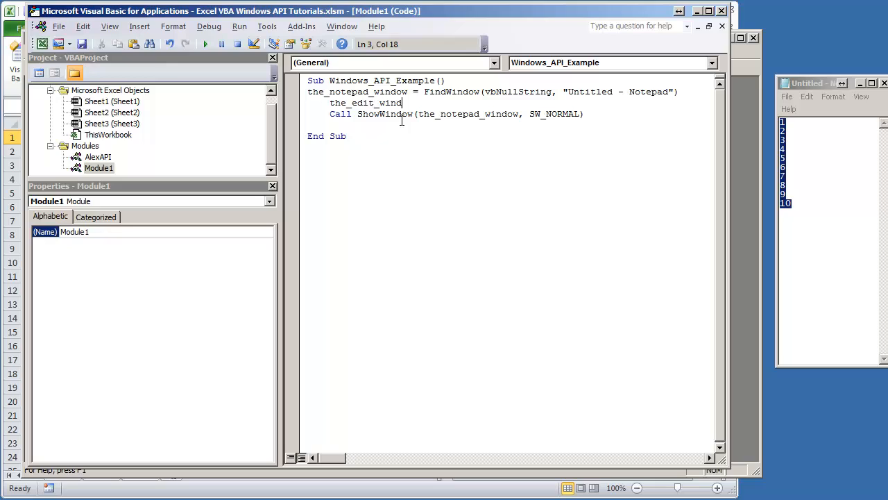
pyautogui.write('ow = FindWindowEx(')
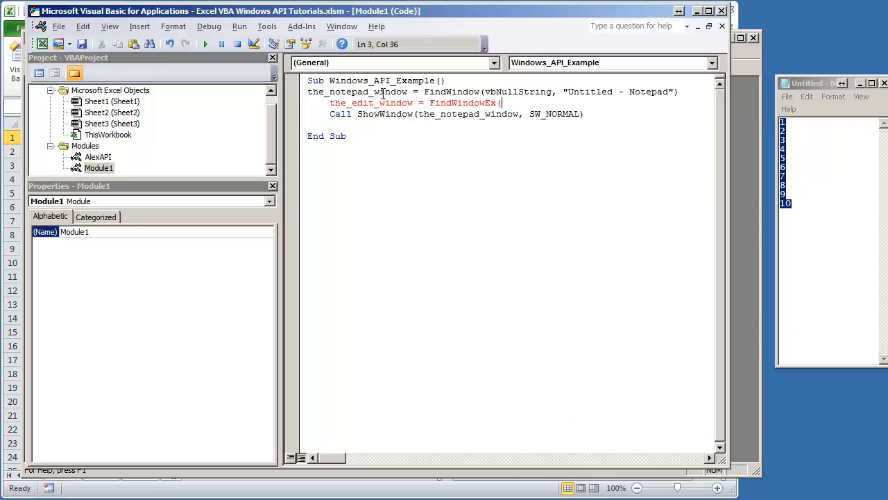
pyautogui.write('the_notepad_window, 0&,')
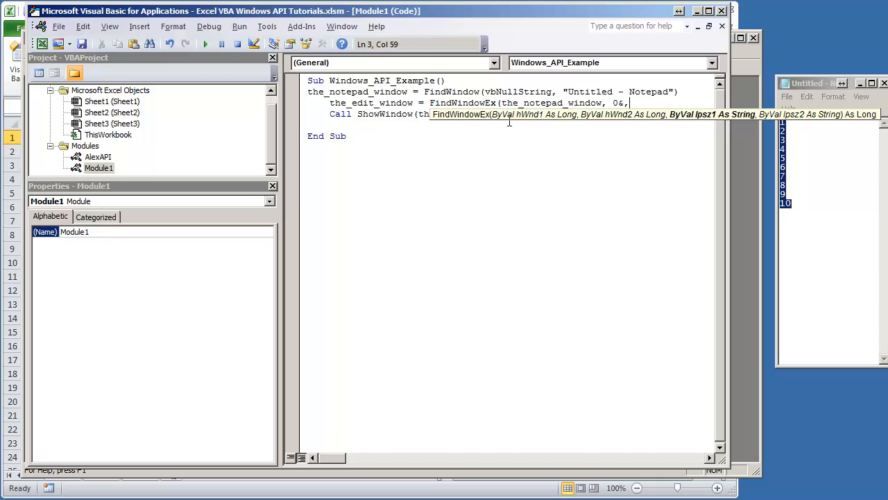
pyautogui.write('"Edit')
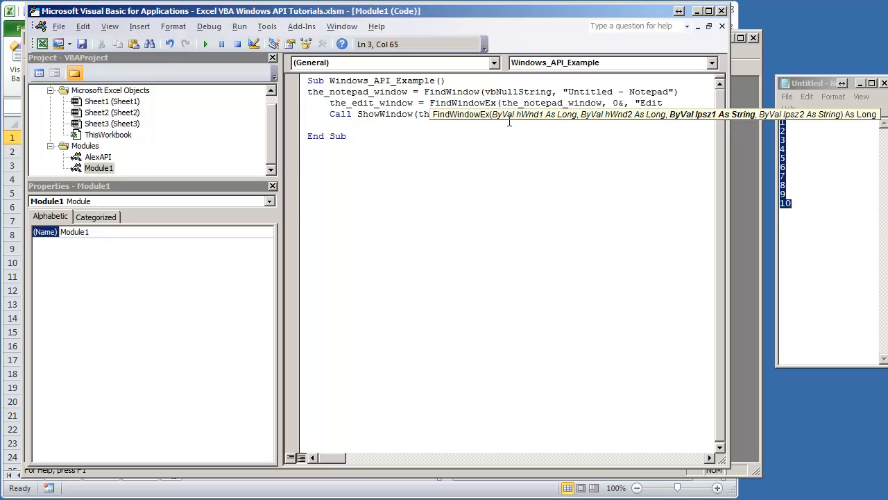
pyautogui.write(', vbNullString)')
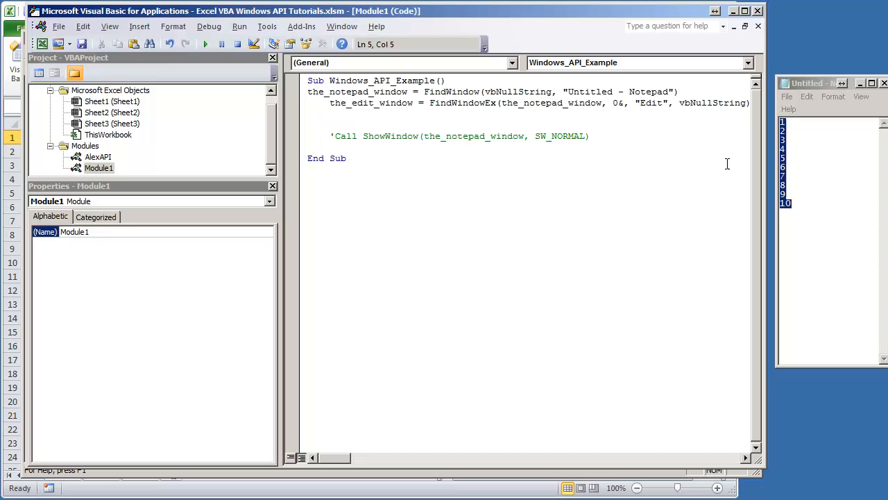
# Add MsgBox the_edit_window to display the Edit box handle
pyautogui.write('msgbox the_w')
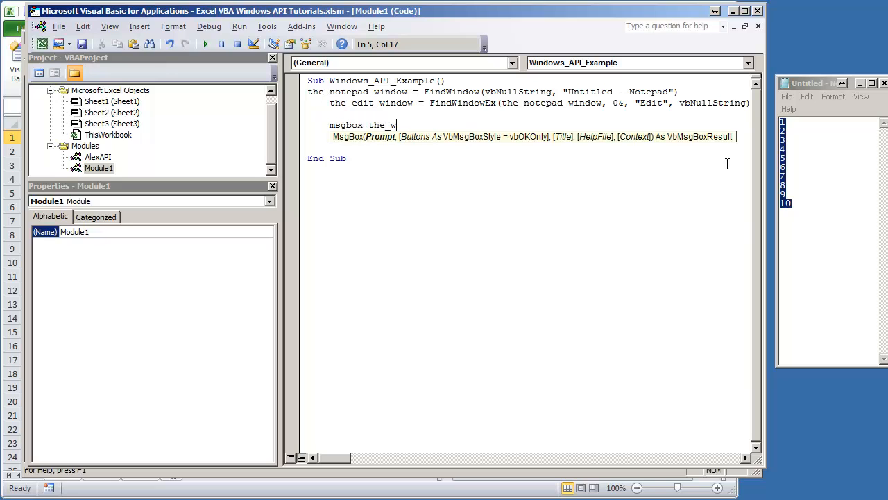
pyautogui.write('edit_windo')
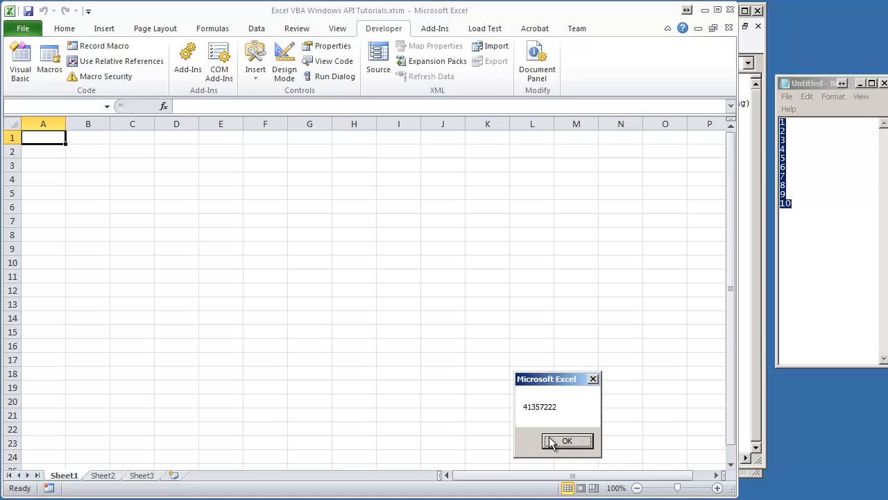
# Dismiss the handle message box and place the SendMessage text-reading lines below FindWindowEx
pyautogui.click(566, 441)
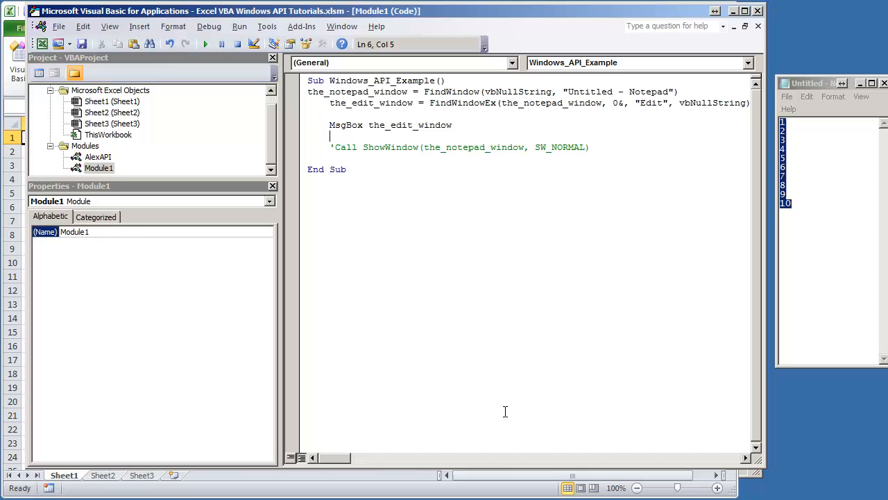
pyautogui.click(453, 125)
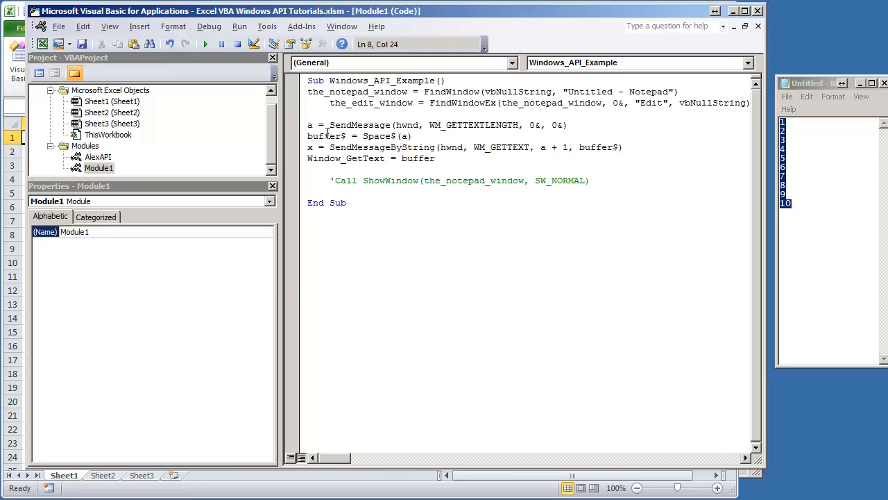
# Review the SendMessage, WM_GETTEXTLENGTH and WM_GETTEXT parts of the pasted code
pyautogui.doubleClick(359, 125)
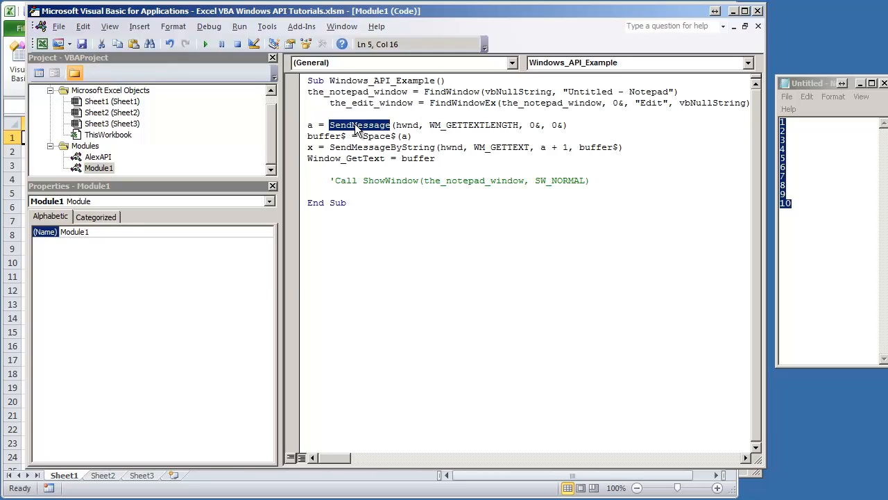
pyautogui.doubleClick(475, 125)
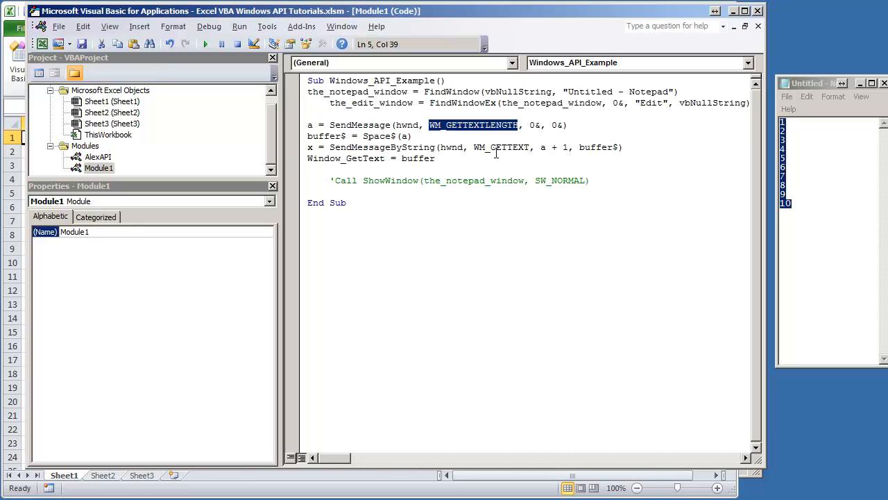
pyautogui.doubleClick(500, 147)
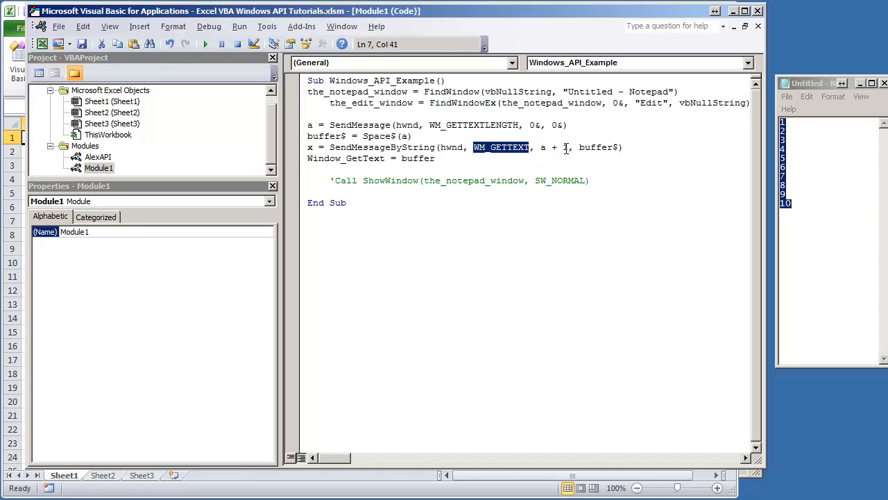
pyautogui.click(563, 148)
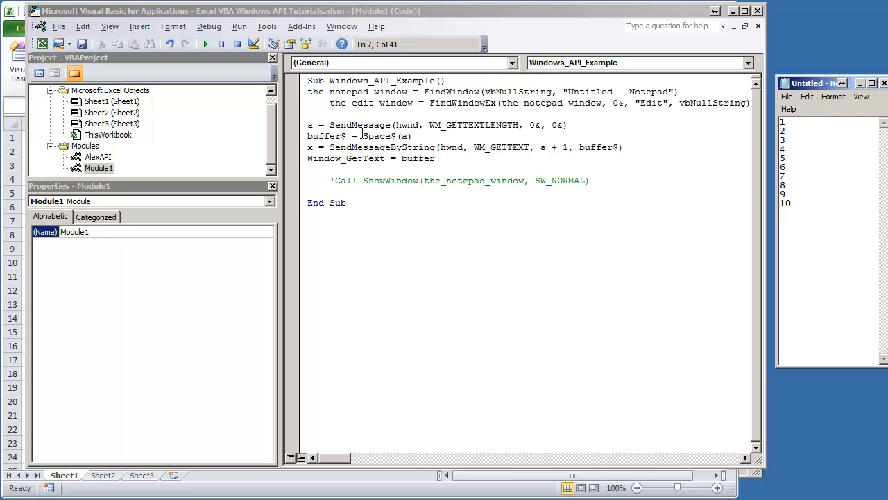
pyautogui.moveTo(467, 125)
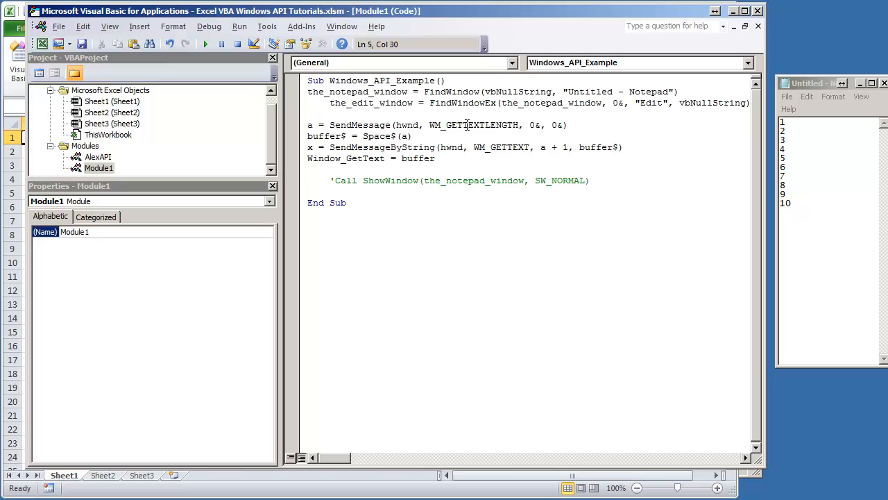
pyautogui.moveTo(566, 148)
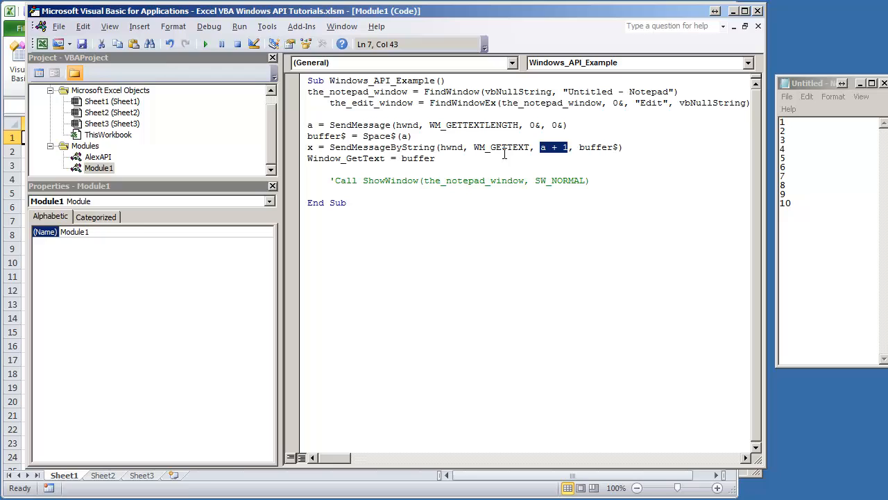
pyautogui.moveTo(525, 131)
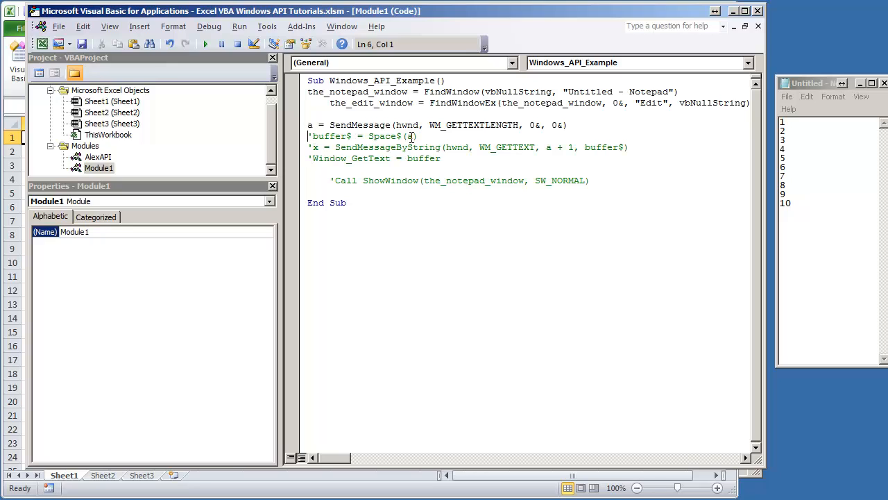
pyautogui.write('msgbox A')
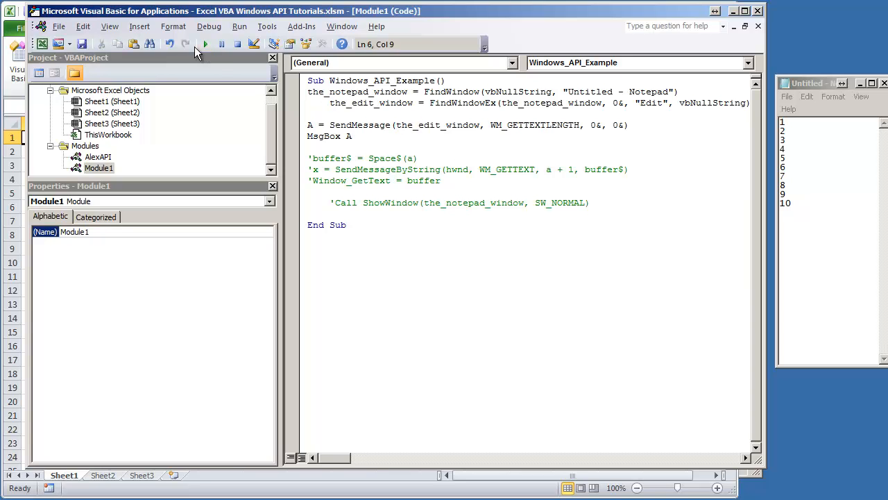
pyautogui.click(205, 43)
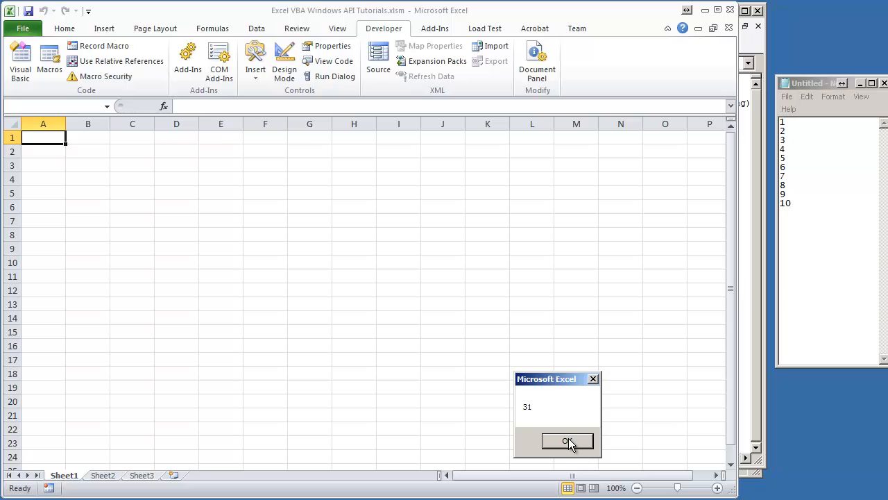
pyautogui.click(567, 441)
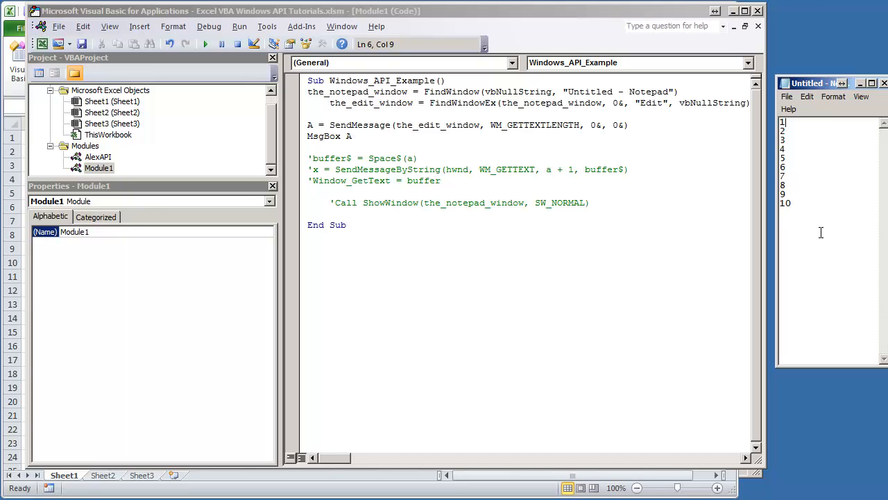
pyautogui.moveTo(832, 239)
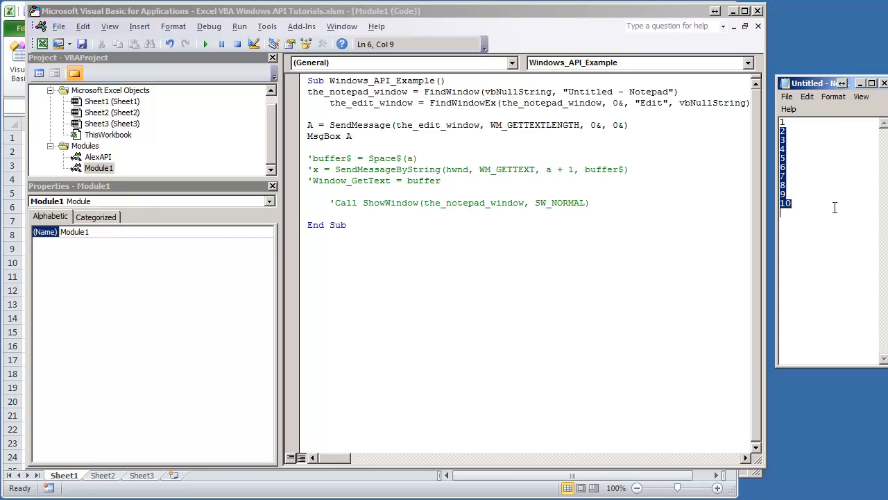
pyautogui.moveTo(832, 205)
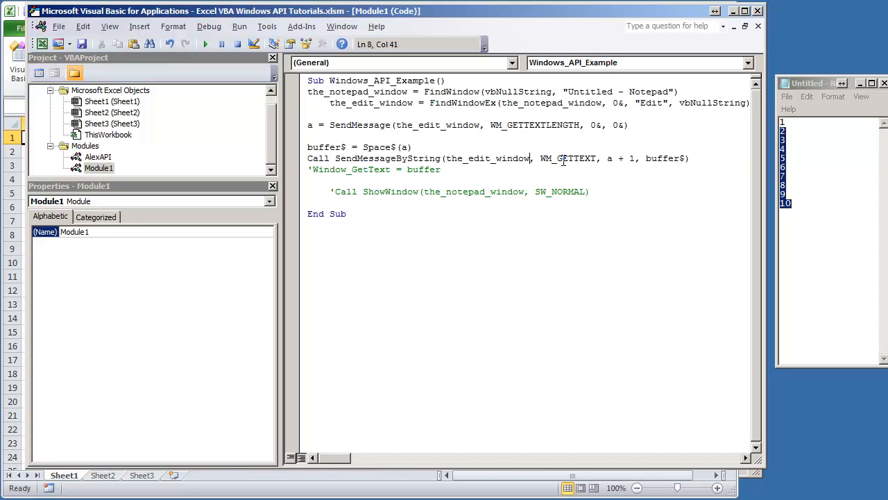
# Rename the length variable a to the_count in the SendMessage and buffer lines
pyautogui.doubleClick(567, 158)
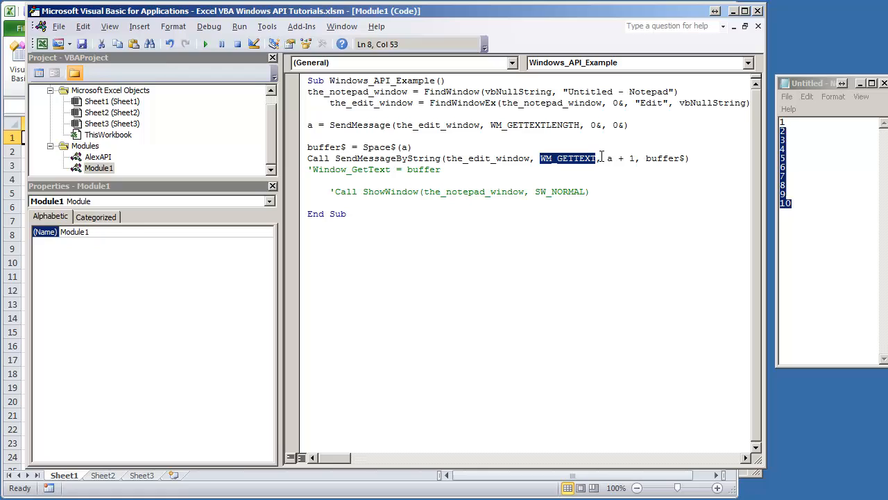
pyautogui.click(308, 125)
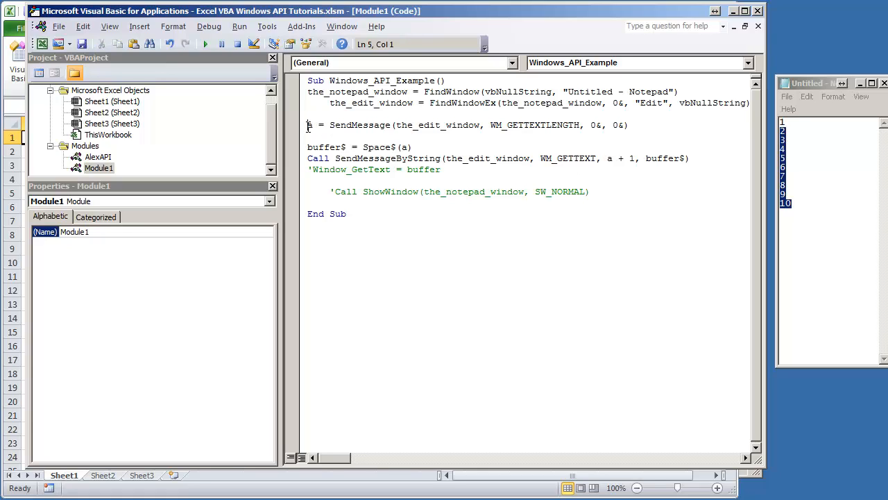
pyautogui.write('the_coun')
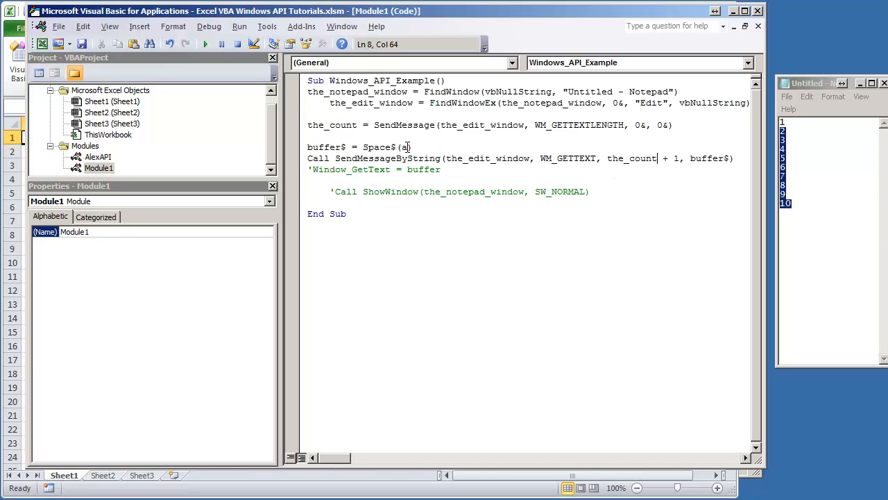
pyautogui.write('the_count')
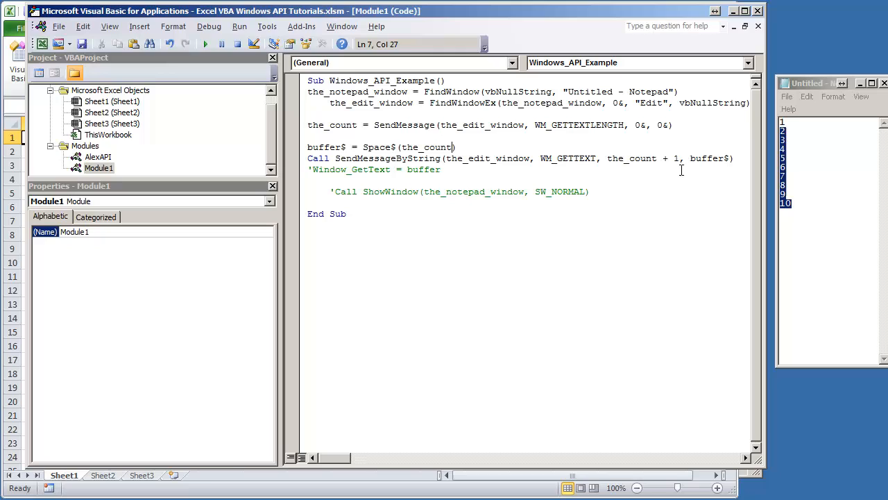
# Replace the leftover Window_GetText line with MsgBox buffer$
pyautogui.doubleClick(709, 158)
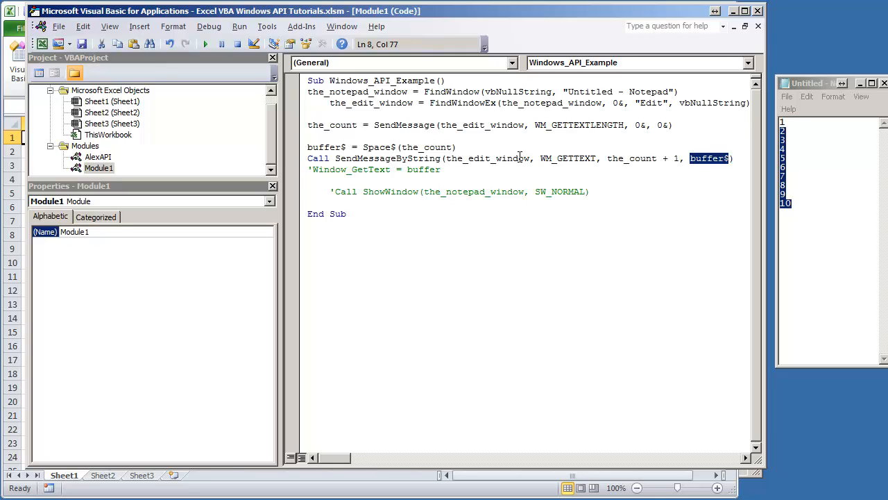
pyautogui.click(472, 169)
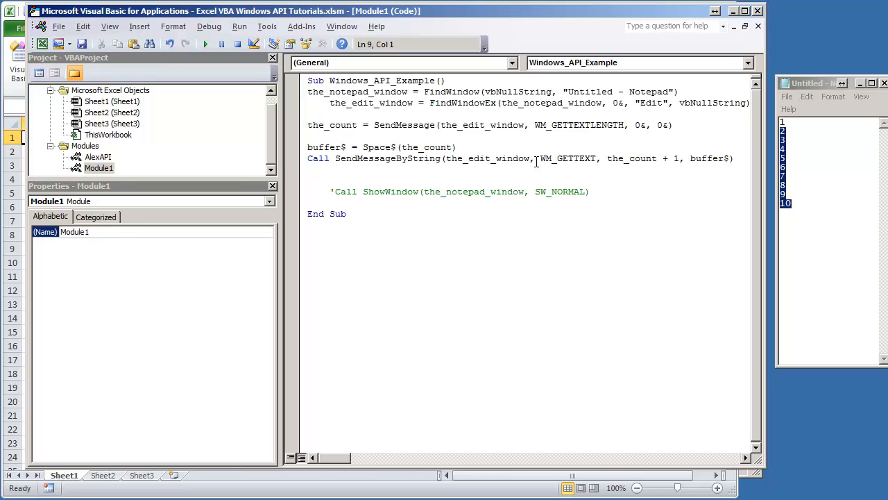
pyautogui.click(331, 181)
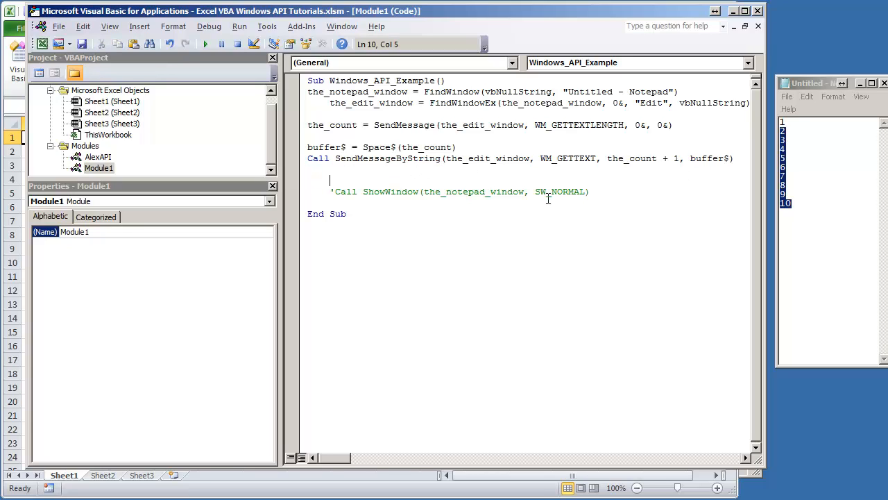
pyautogui.write('msgbox buffer$')
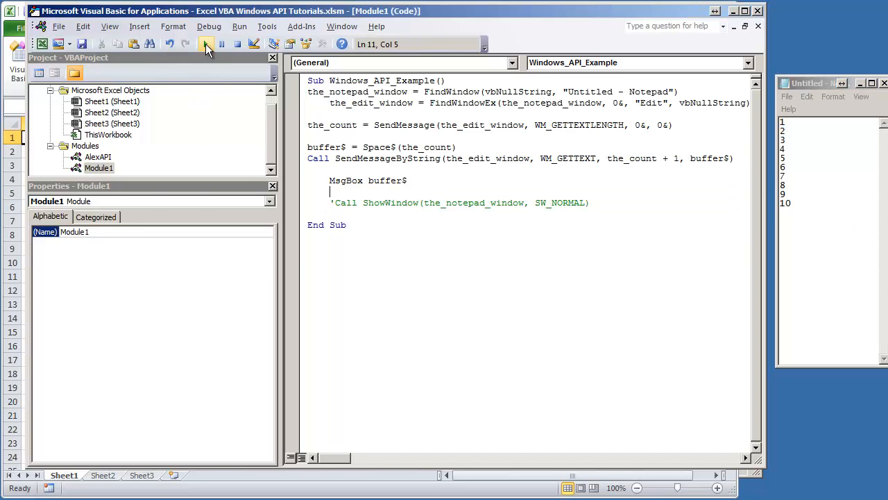
# Run the macro to show the Notepad text 1 to 5 in a message box
pyautogui.click(208, 43)
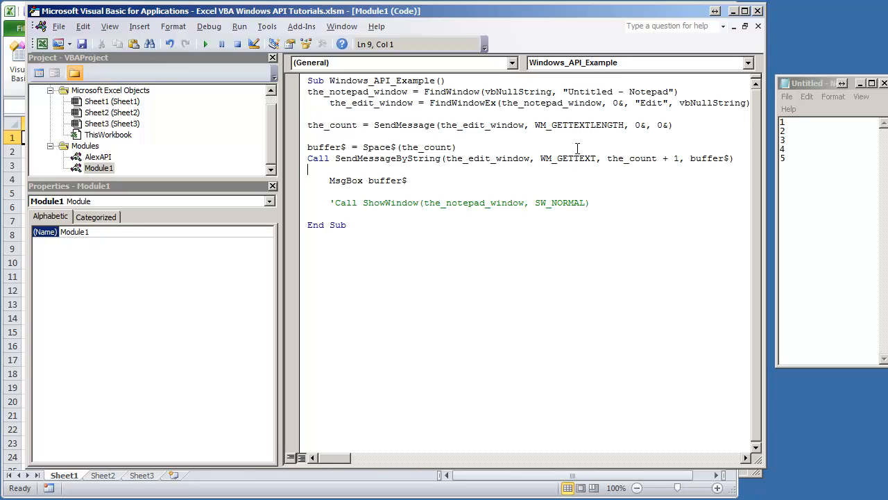
pyautogui.doubleClick(566, 158)
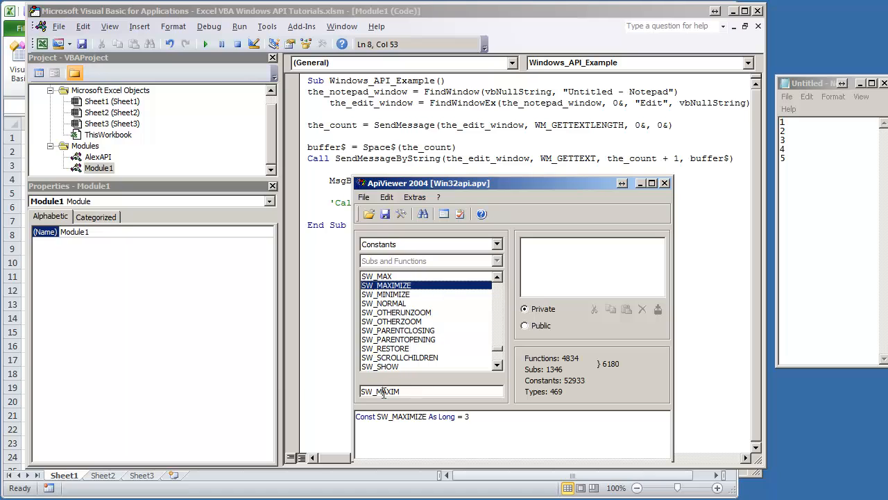
# Search WM_GET among constants, then SendMess among declarations in API Viewer
pyautogui.write('WM_GETTEXT')
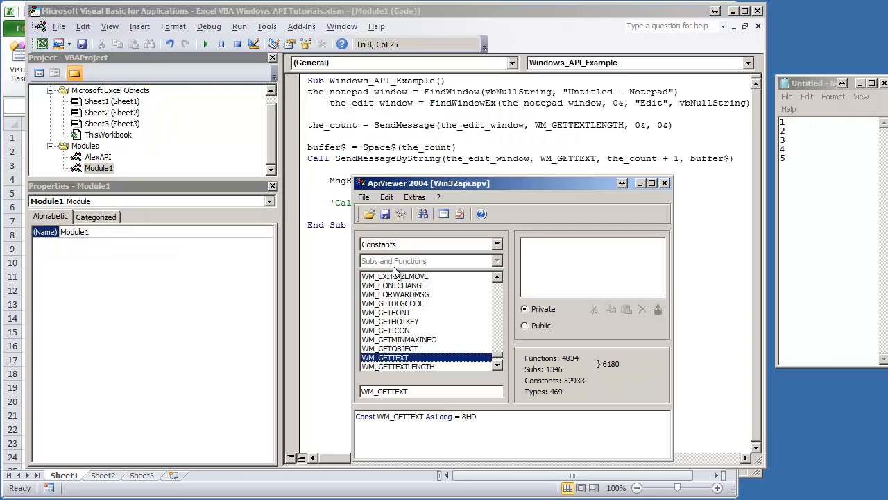
pyautogui.click(497, 245)
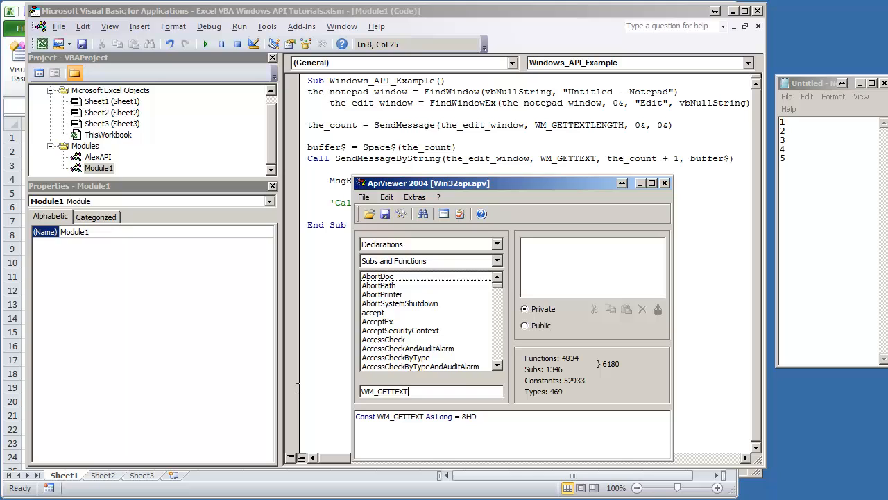
pyautogui.write('SendMess')
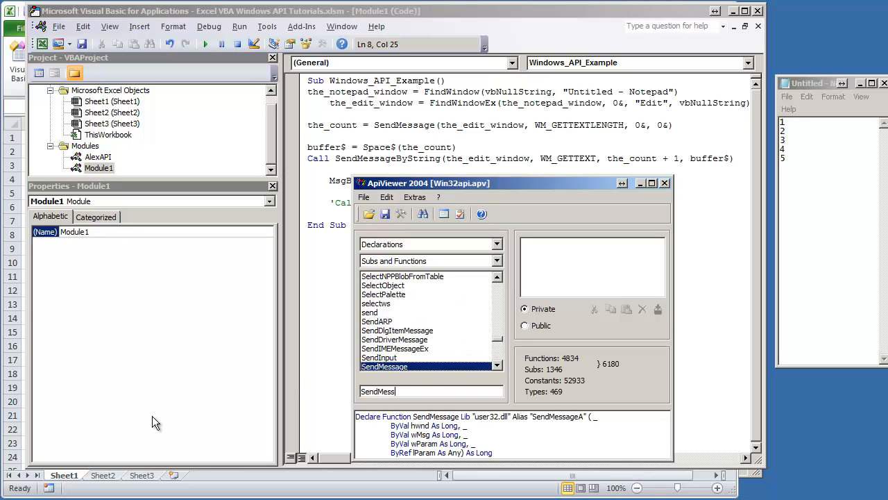